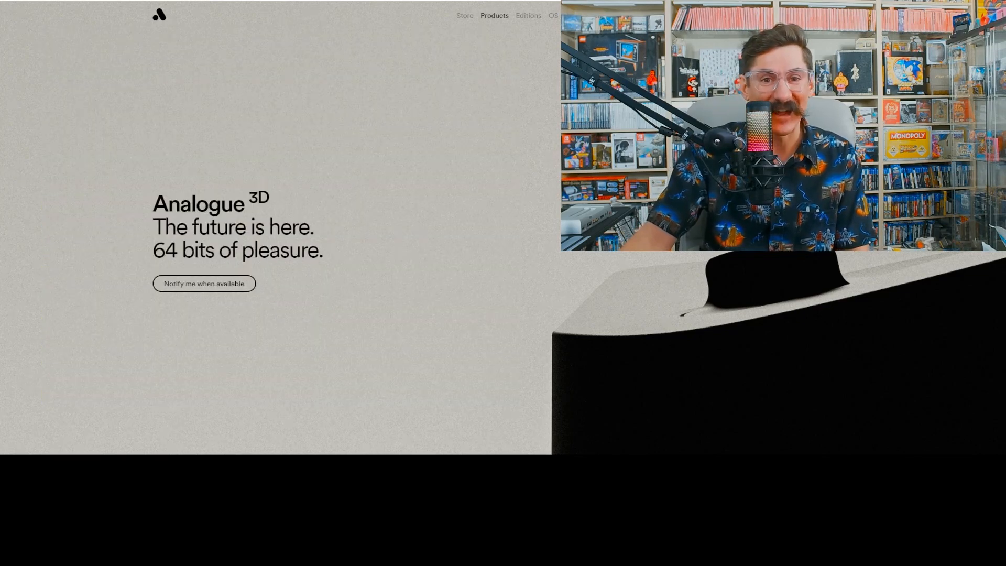
Step: Scroll from the hero down to the black Analogue 3D feature list ending with No emulation
{"action": "scroll", "scroll_direction": "down", "scroll_amount": 3}
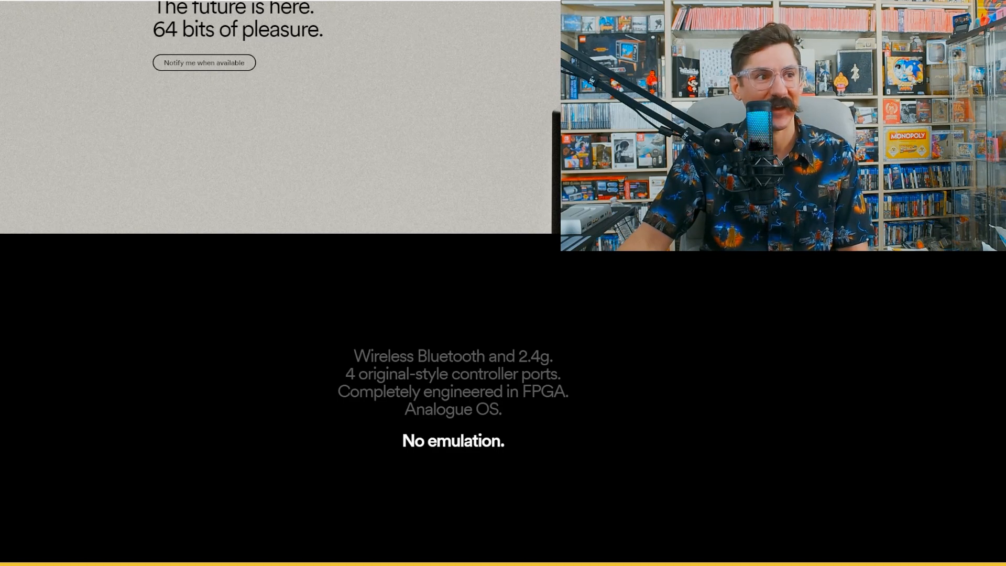
{"action": "scroll", "scroll_direction": "up", "scroll_amount": 3}
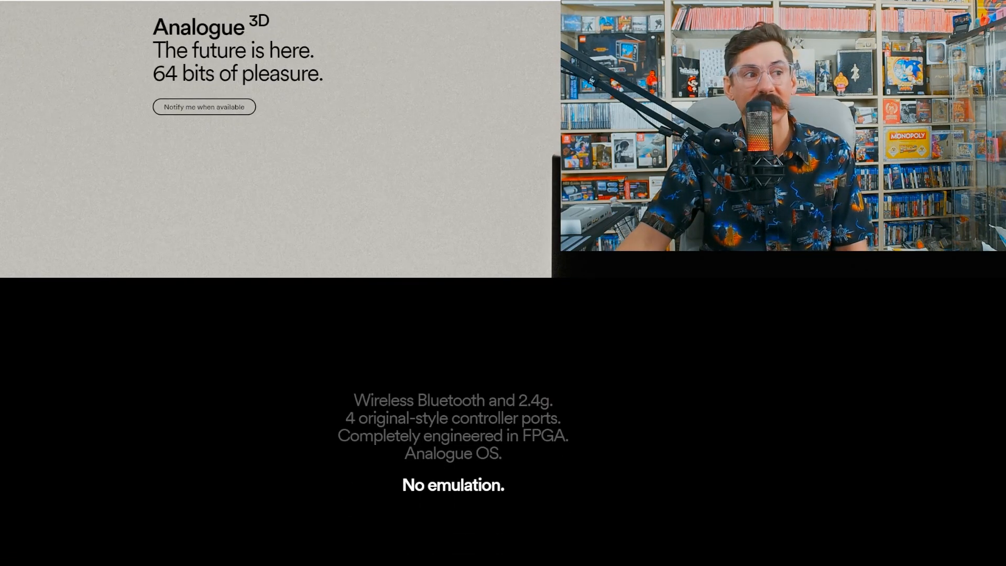
{"action": "scroll", "scroll_direction": "down", "scroll_amount": 3}
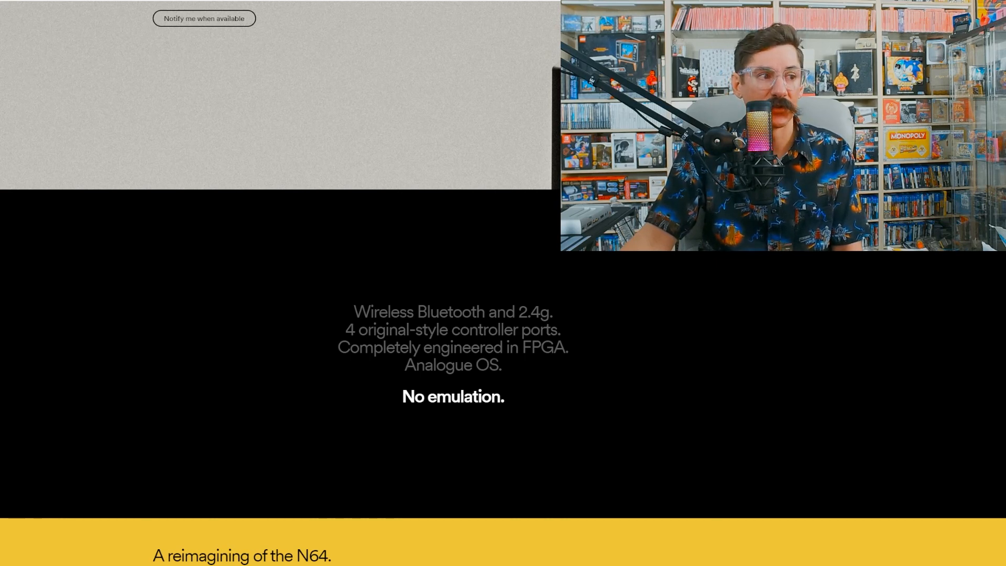
Step: Scroll down until the yellow N64 reimagining section ending with Coming in 2024 fills the view
{"action": "scroll", "scroll_direction": "down", "scroll_amount": 3}
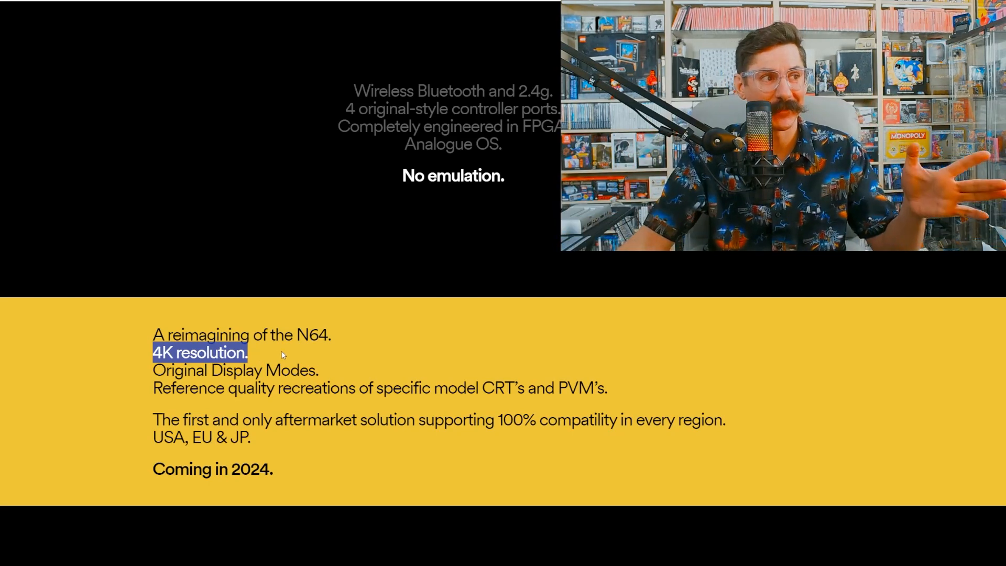
{"action": "left_click", "coordinate": [281, 355]}
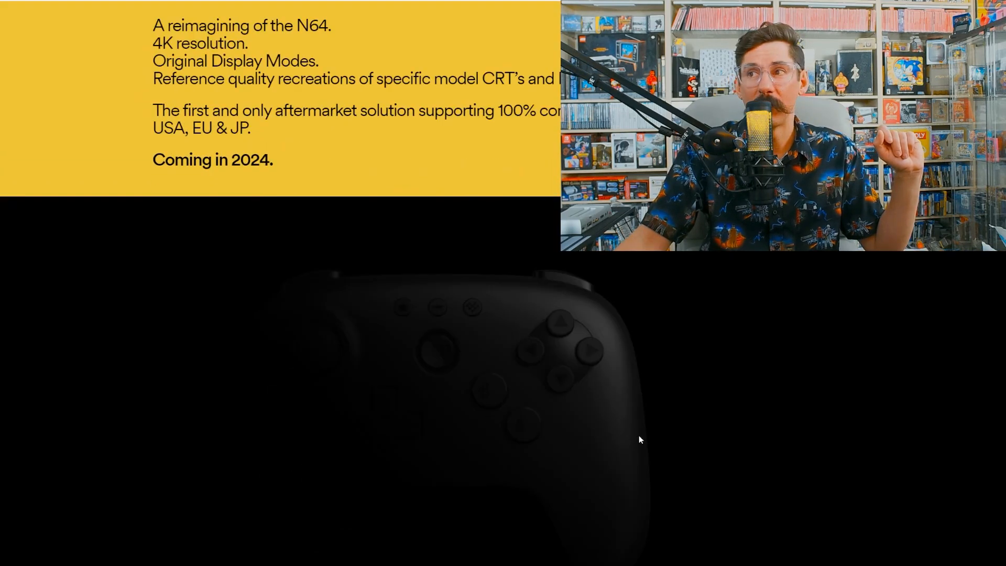
{"action": "mouse_move", "coordinate": [639, 398]}
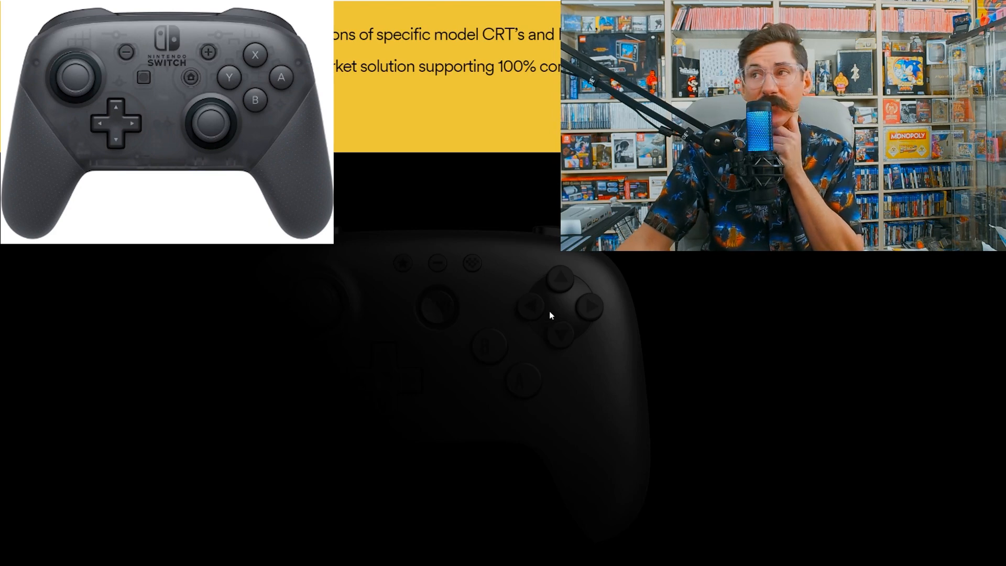
{"action": "mouse_move", "coordinate": [487, 353]}
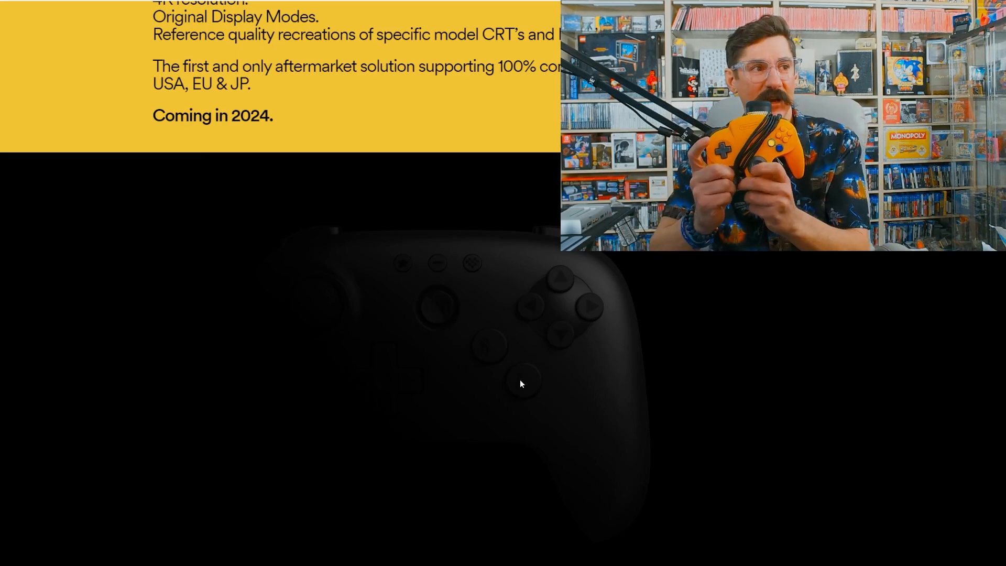
{"action": "mouse_move", "coordinate": [293, 306]}
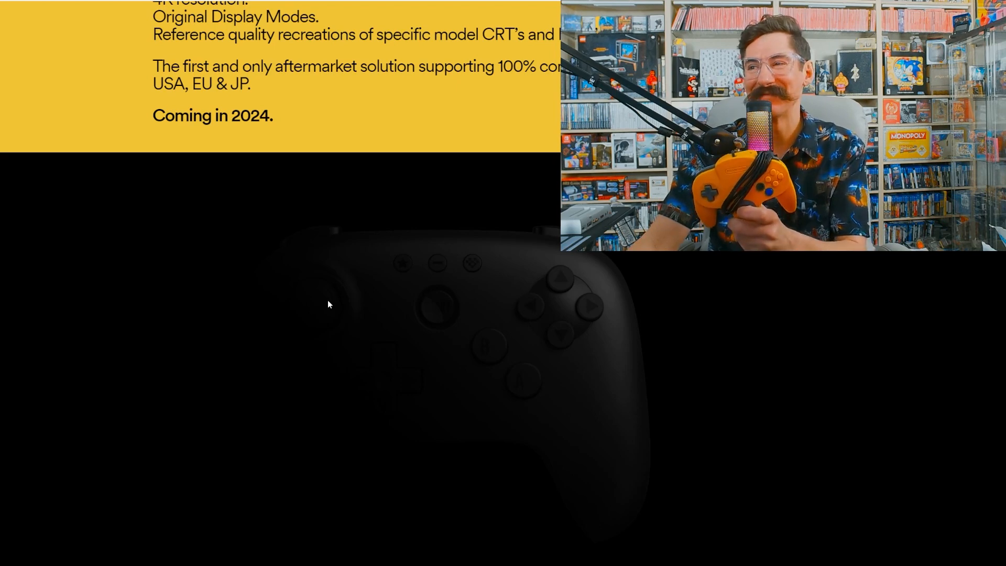
{"action": "mouse_move", "coordinate": [356, 378]}
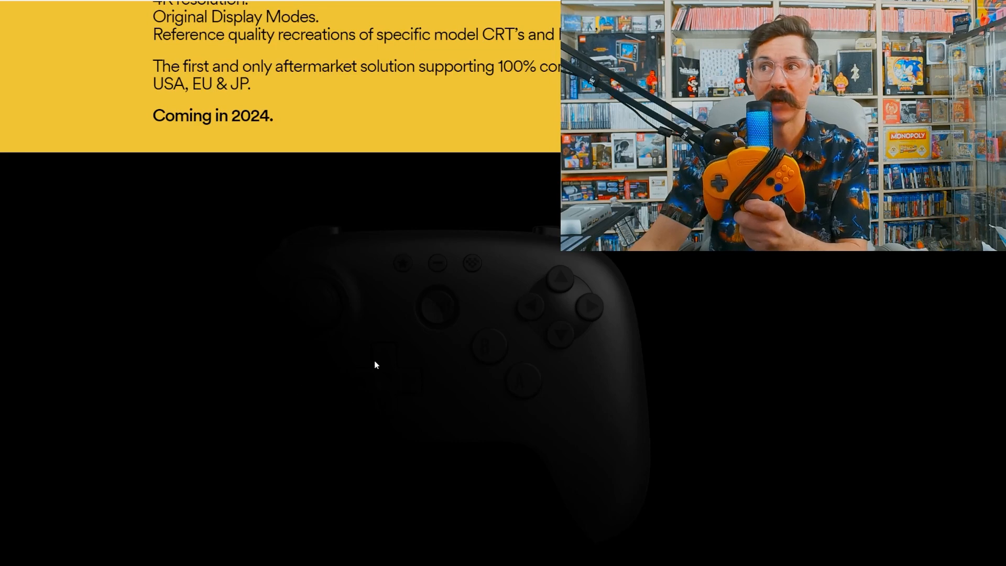
Step: Scroll down to the footnotes, then back up to the hero 'The future is here. 64 bits of pleasure.'
{"action": "scroll", "scroll_direction": "down", "scroll_amount": 3}
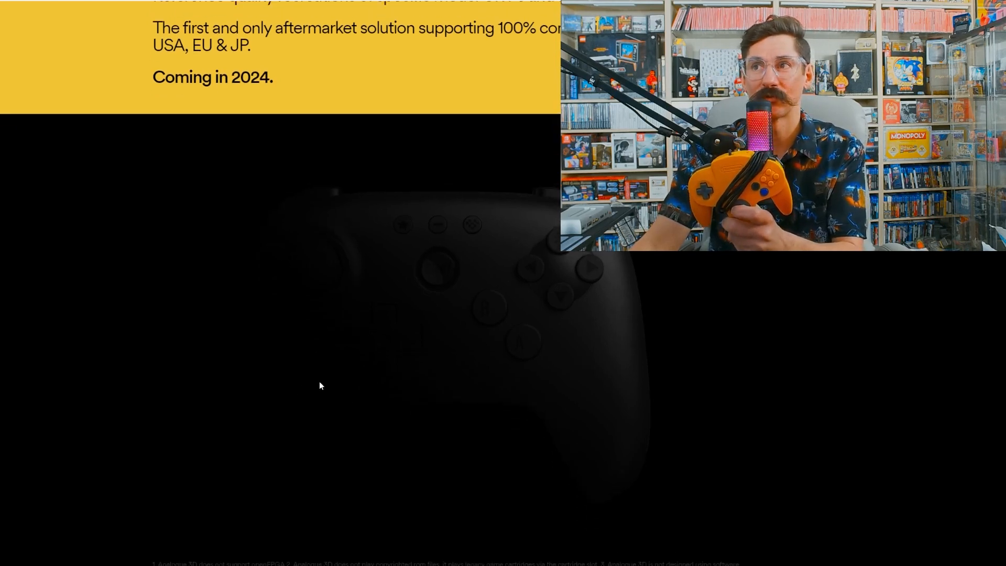
{"action": "scroll", "scroll_direction": "up", "scroll_amount": 3}
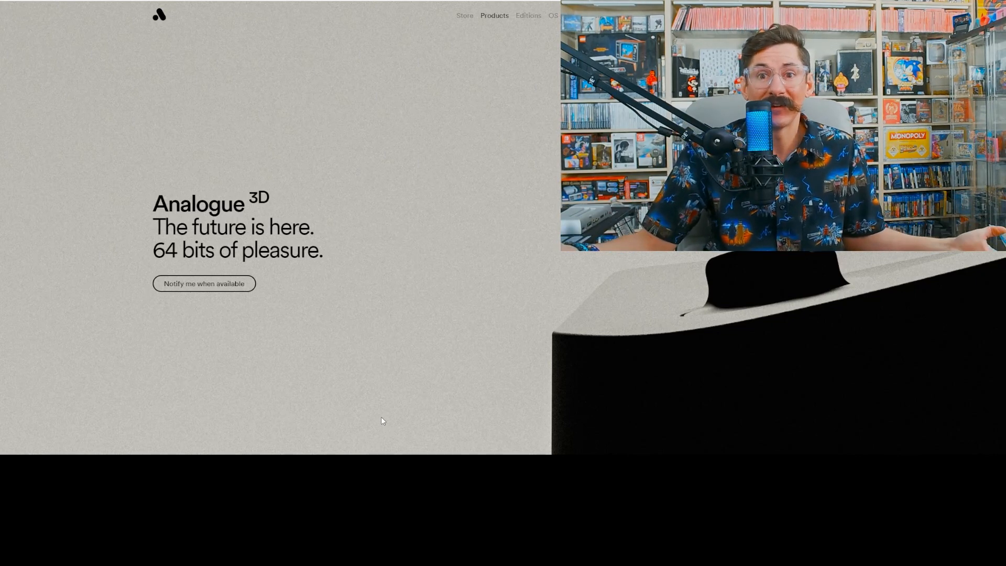
{"action": "mouse_move", "coordinate": [555, 271]}
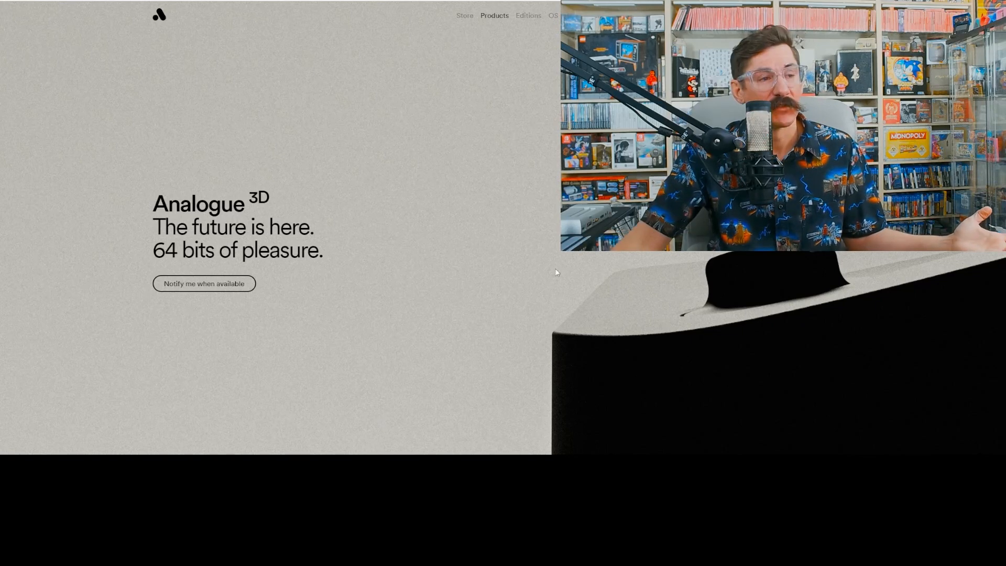
{"action": "mouse_move", "coordinate": [203, 282]}
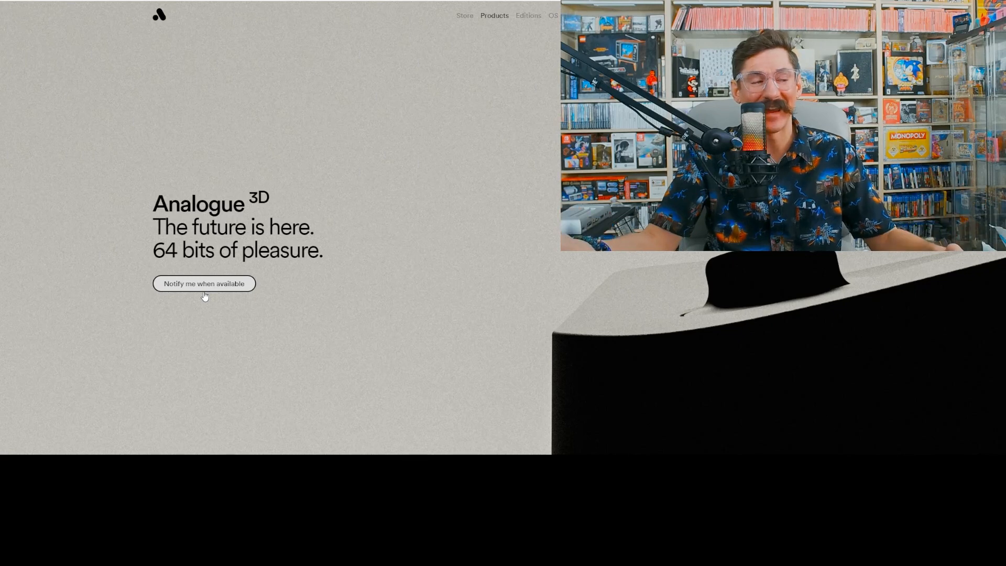
{"action": "mouse_move", "coordinate": [305, 356]}
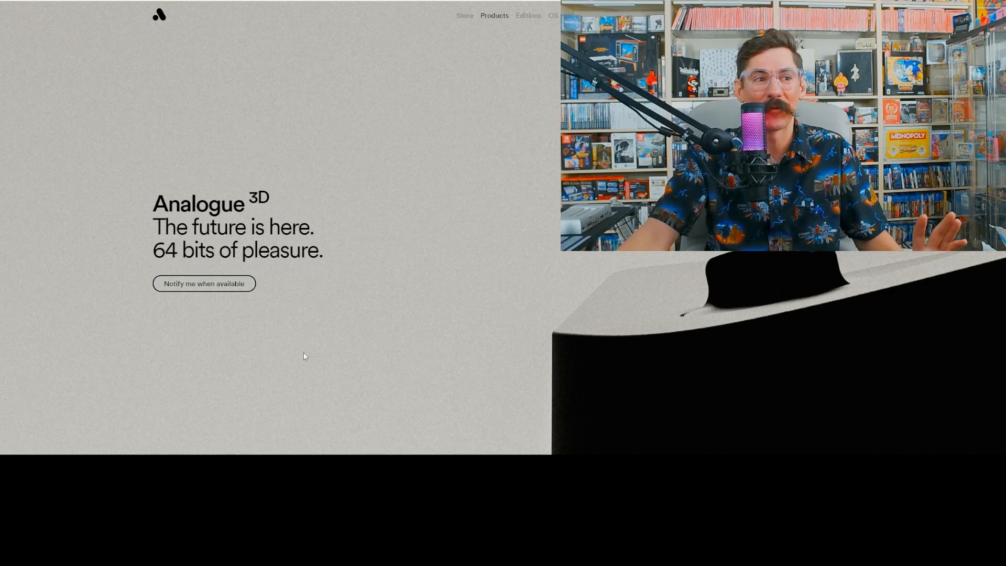